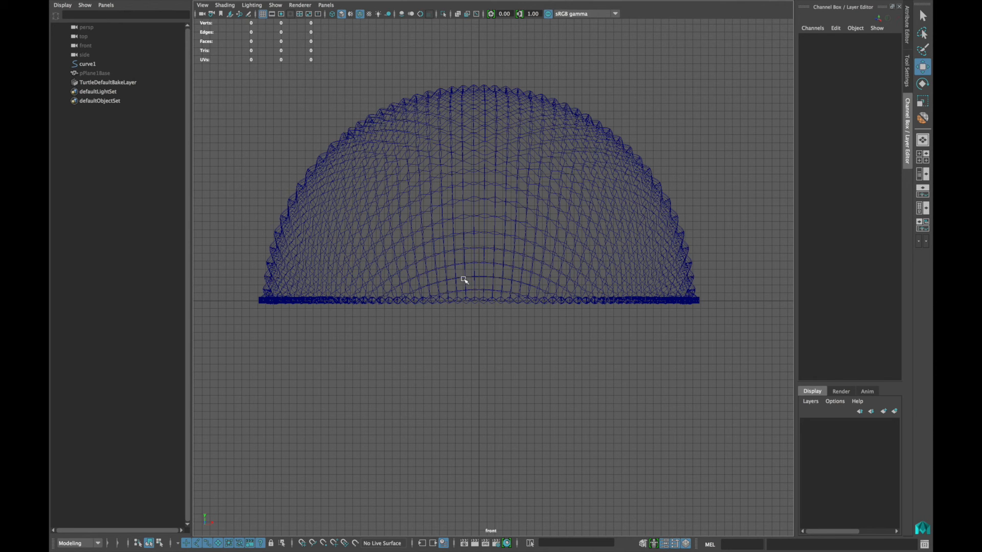
Select curve1 and attach the woven brush to it via Curve Utilities > Attach Brush to Curves
click(88, 63)
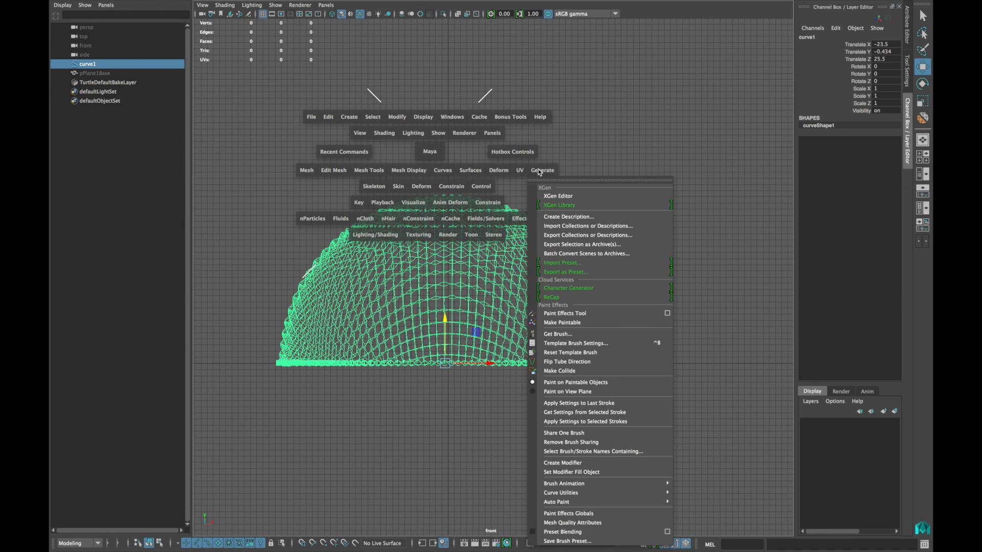
mouse_move(561, 493)
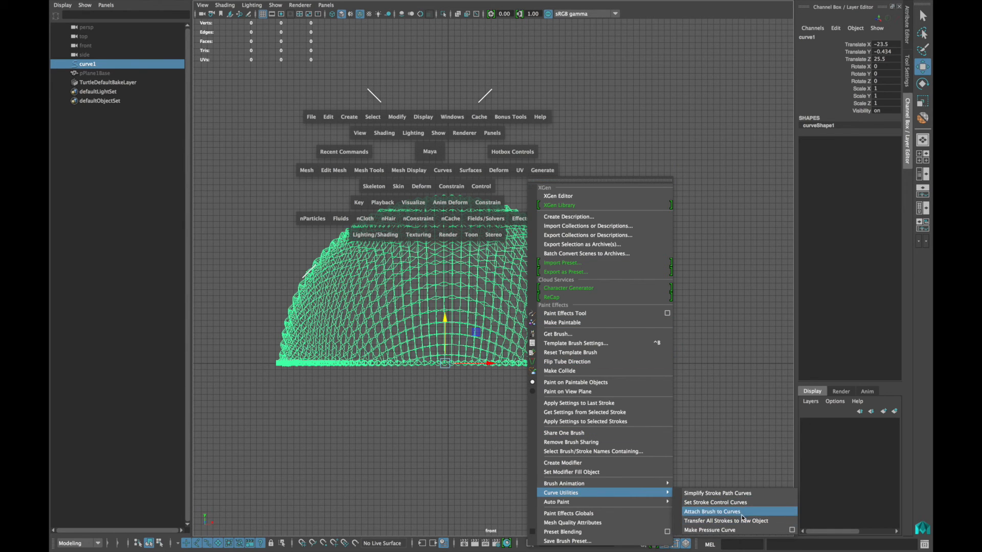
click(712, 511)
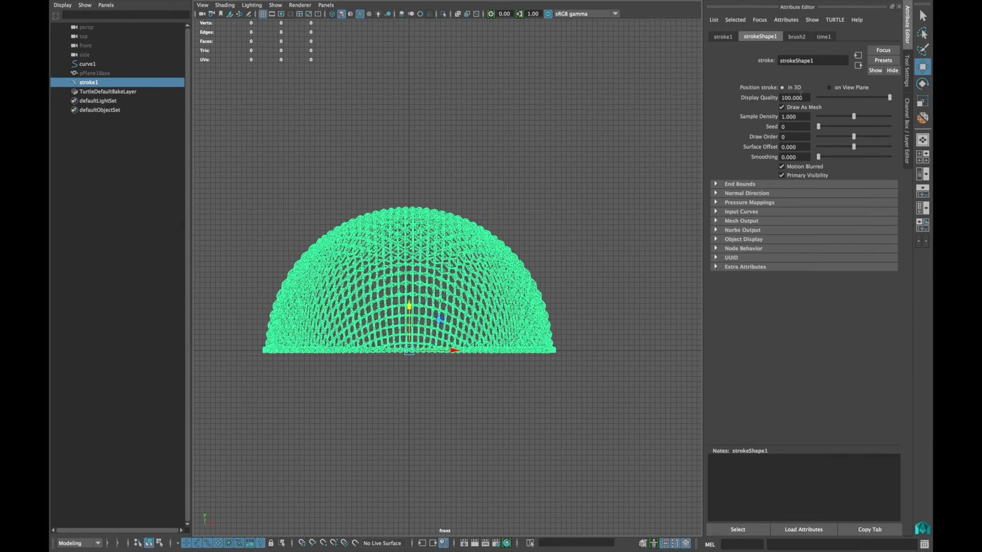
Bring up the Paint Effects to Polygons option box for stroke1
click(797, 37)
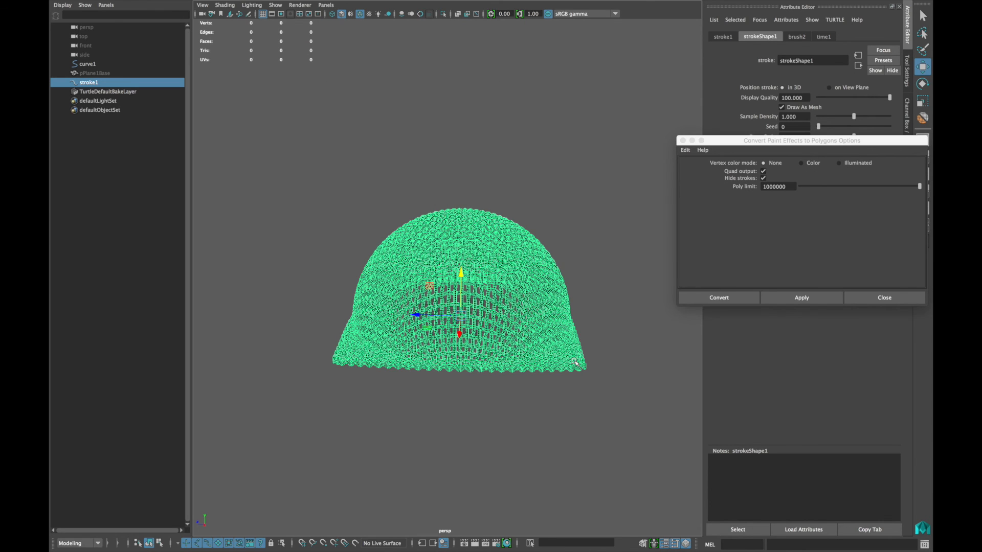
Convert the woven dome stroke to a quad polygon mesh with Hide strokes enabled
drag(801, 140, 581, 161)
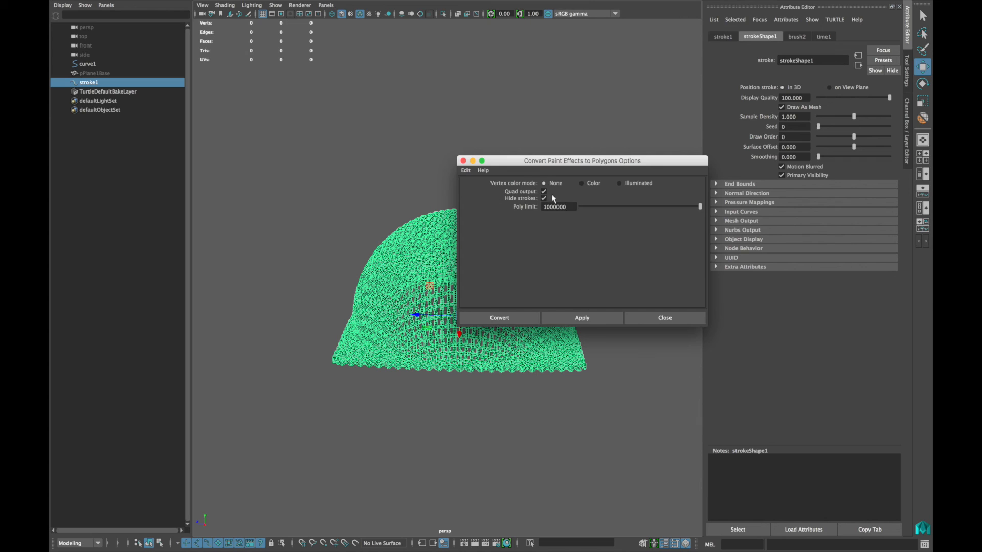
click(499, 317)
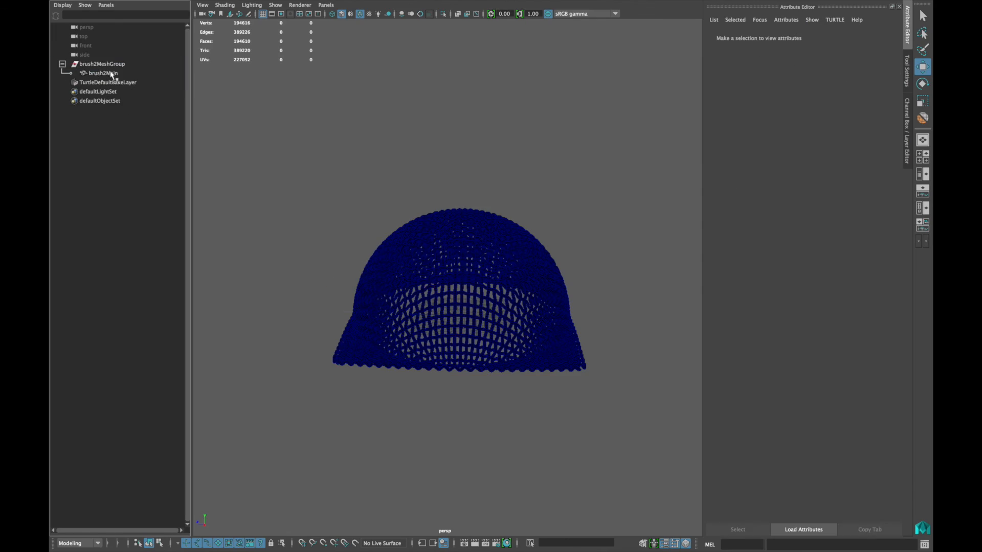
Assign a new Lambert material to brush2Main from the right-click Assign New Material menu
click(102, 73)
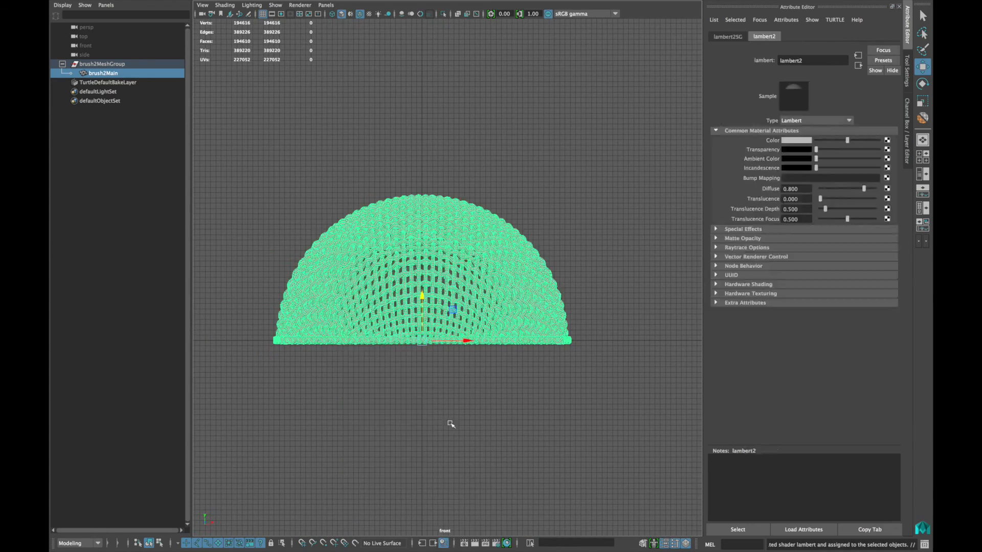
drag(246, 328, 646, 419)
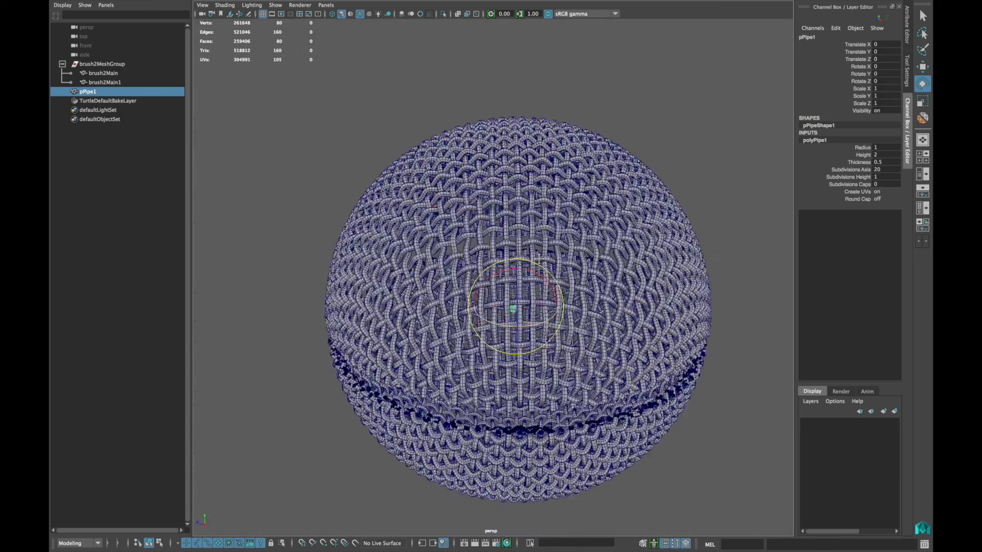
Scale the new pipe primitive to wrap the woven sphere's equator
drag(876, 147, 883, 147)
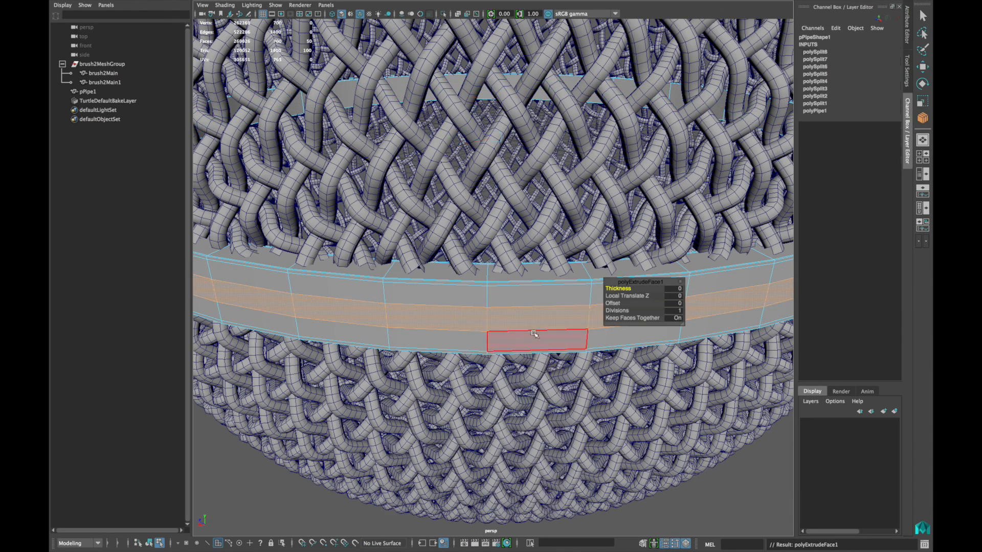
Extrude the pipe's middle face ring into a grooved band and zoom out to view the whole sphere
right_click(535, 335)
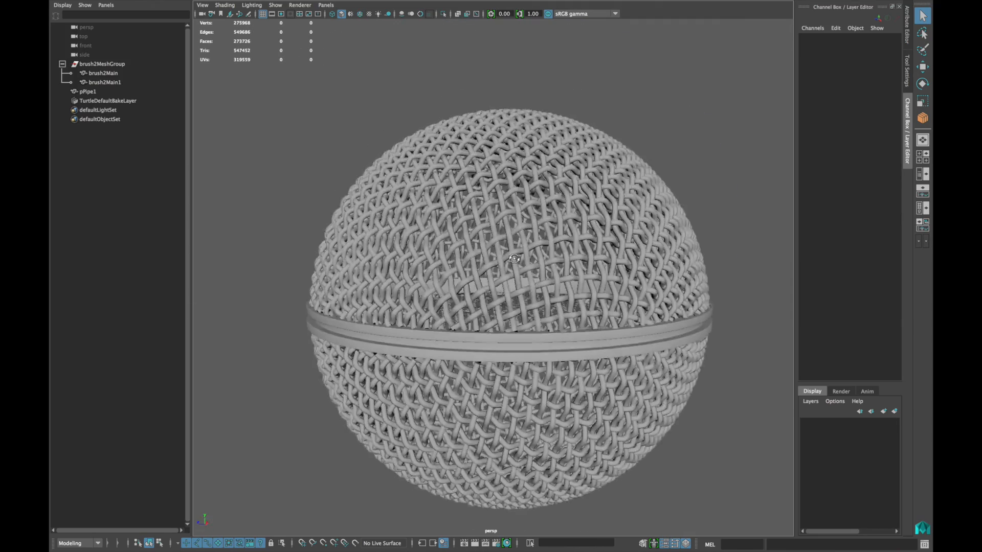
scroll(down, 3)
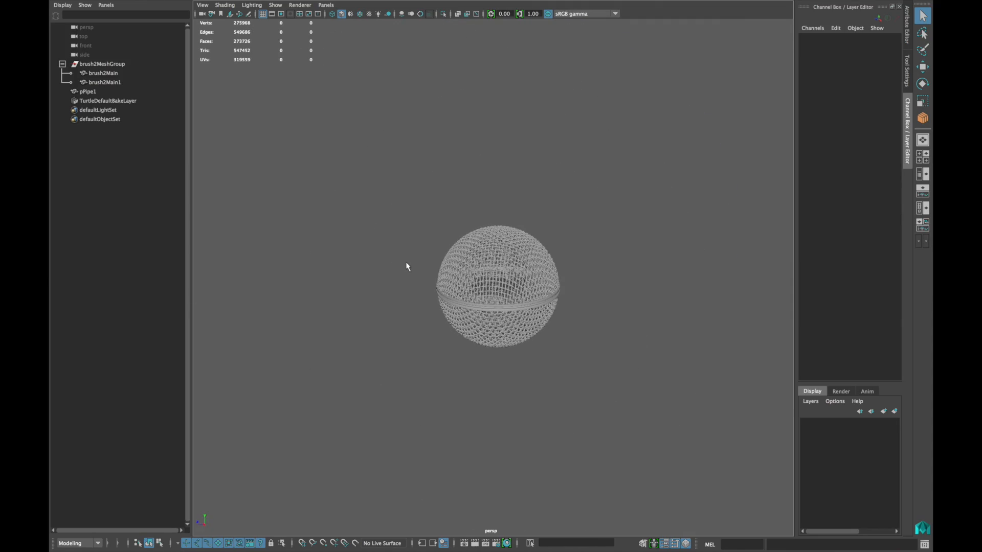